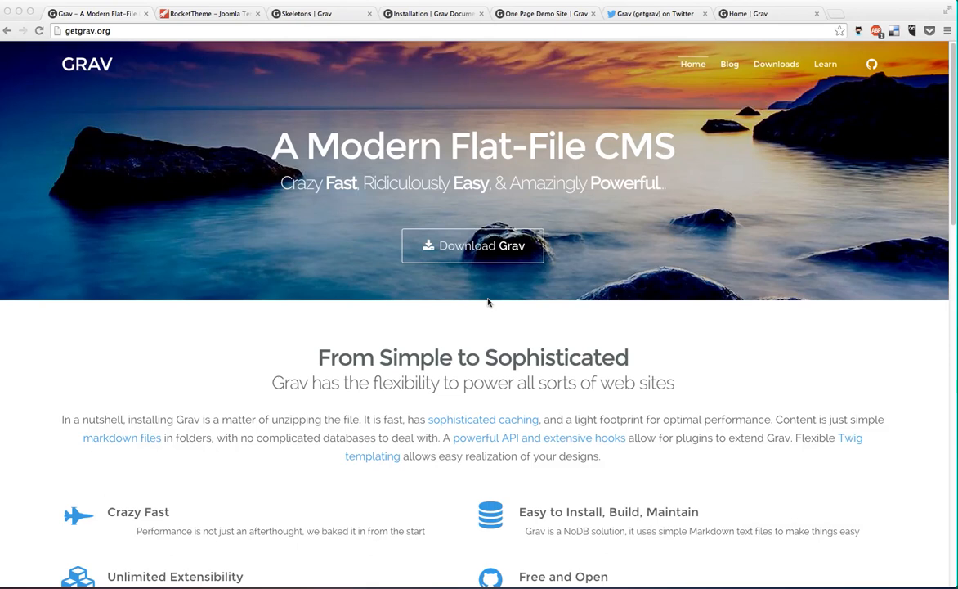
mouse_move(281, 277)
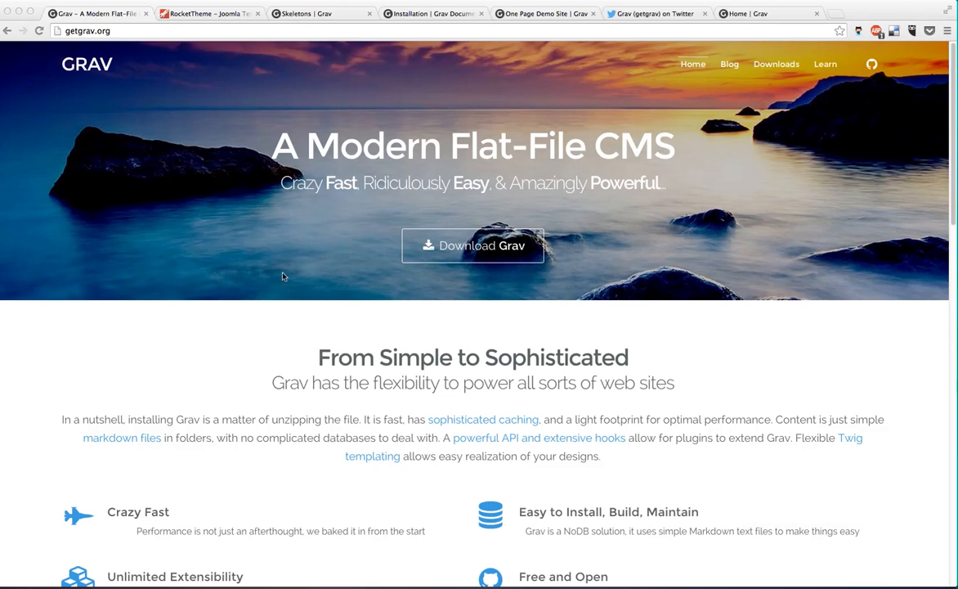
mouse_move(321, 262)
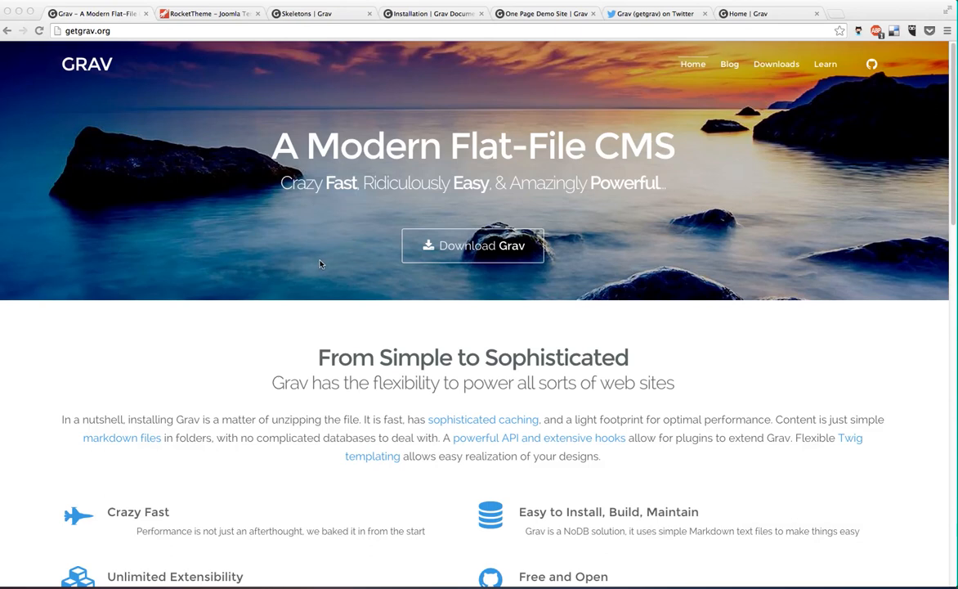
Scroll down through the current page before heading to Twitter.
scroll(down, 3)
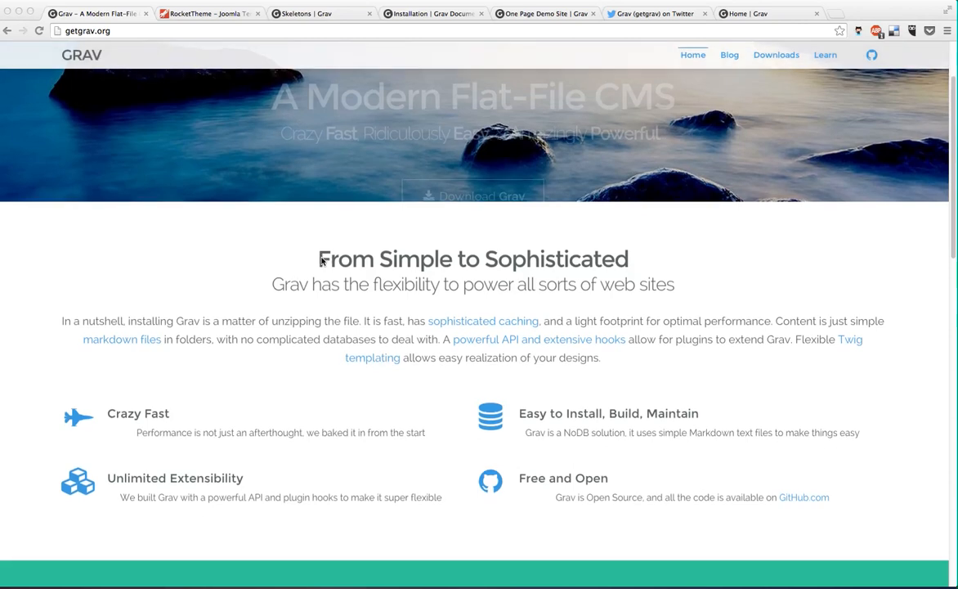
scroll(down, 3)
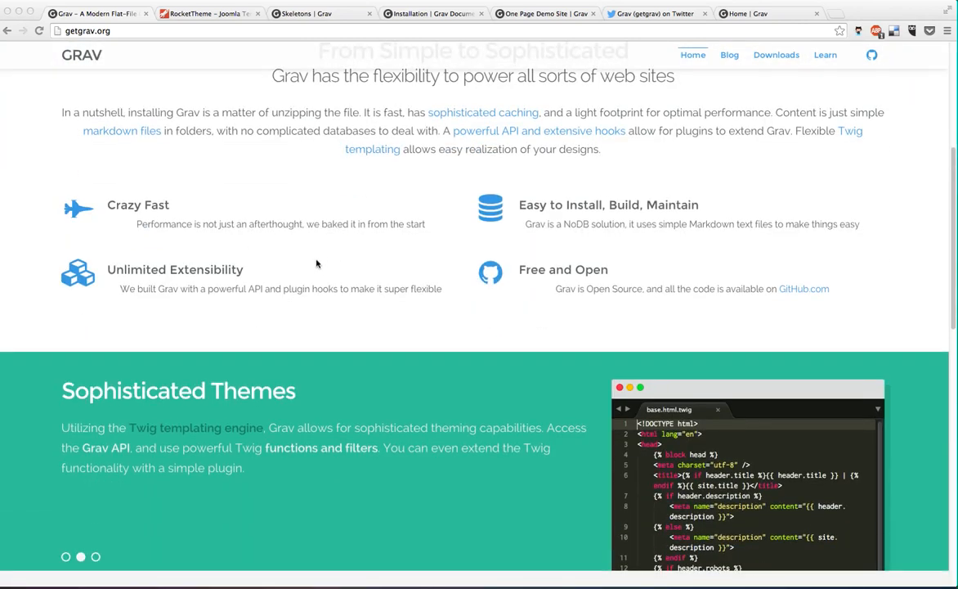
mouse_move(339, 249)
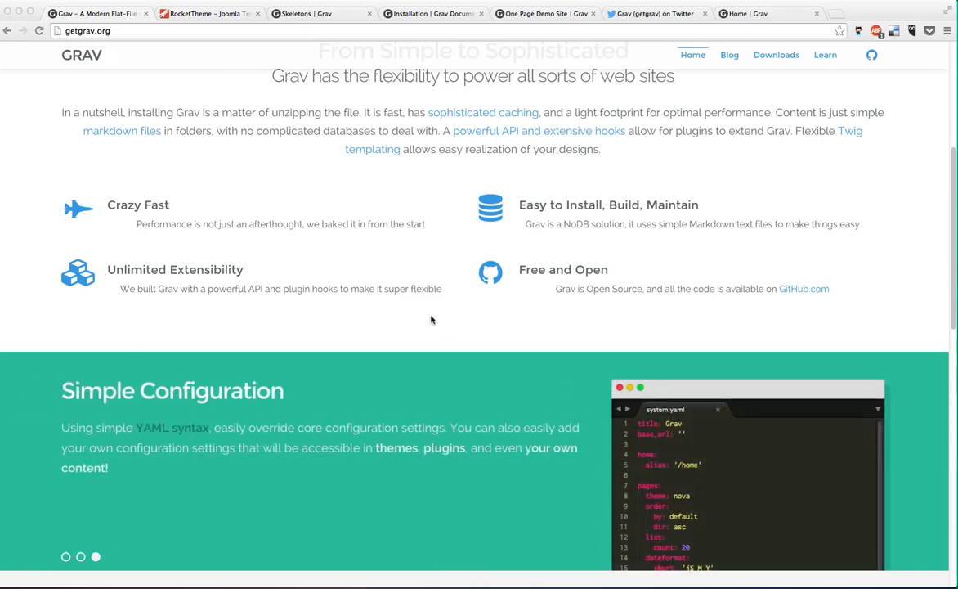
mouse_move(432, 308)
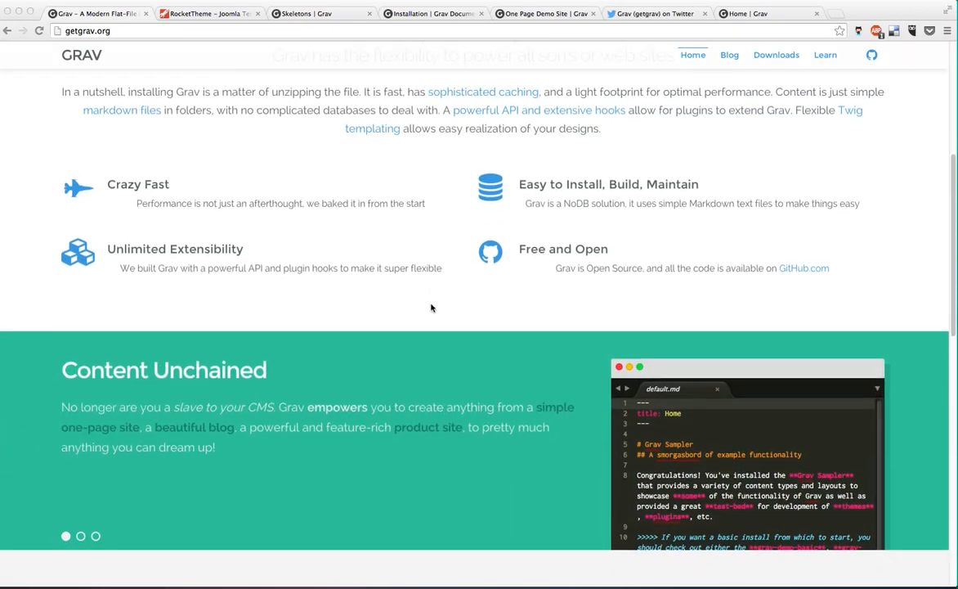
scroll(down, 3)
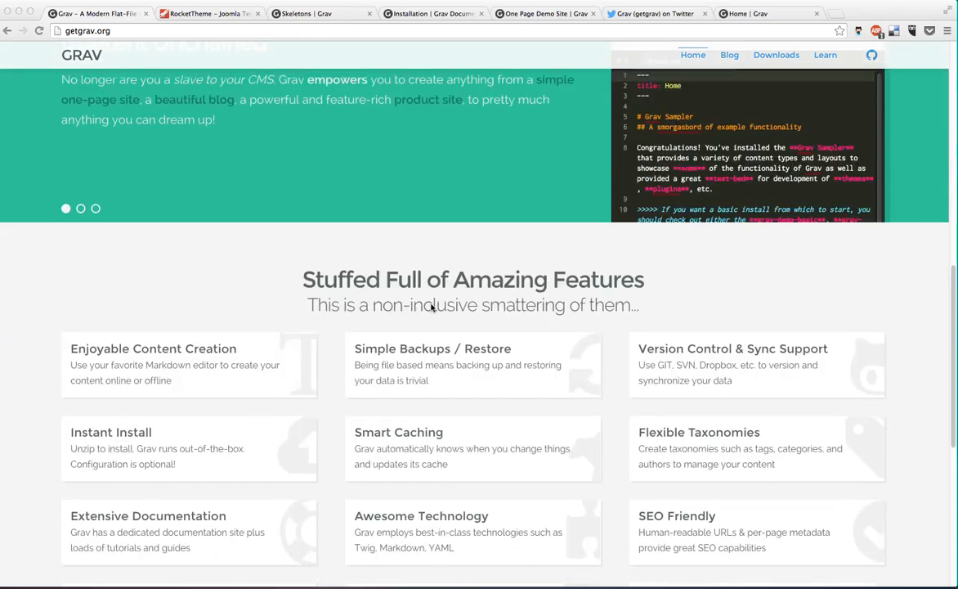
scroll(down, 3)
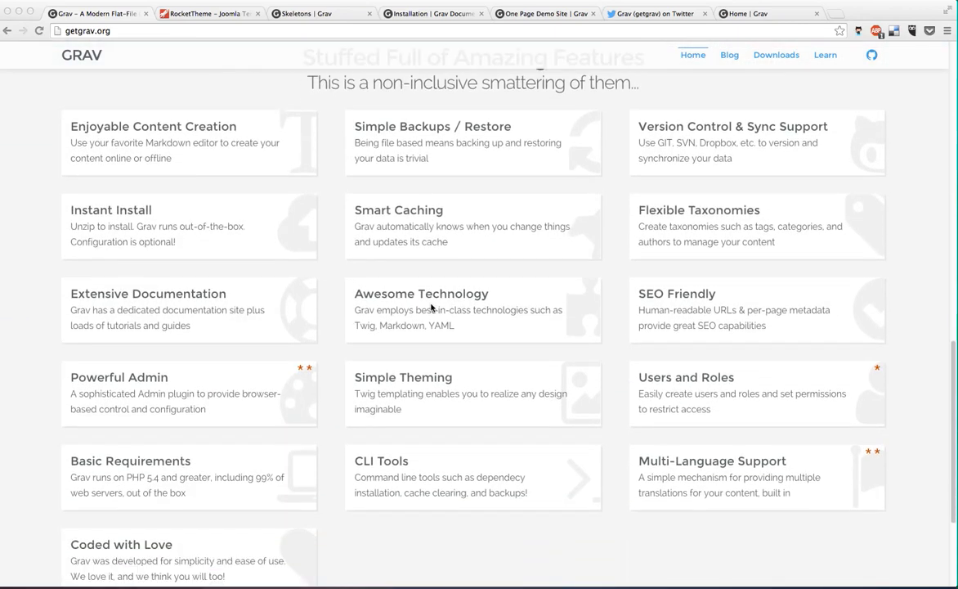
scroll(down, 3)
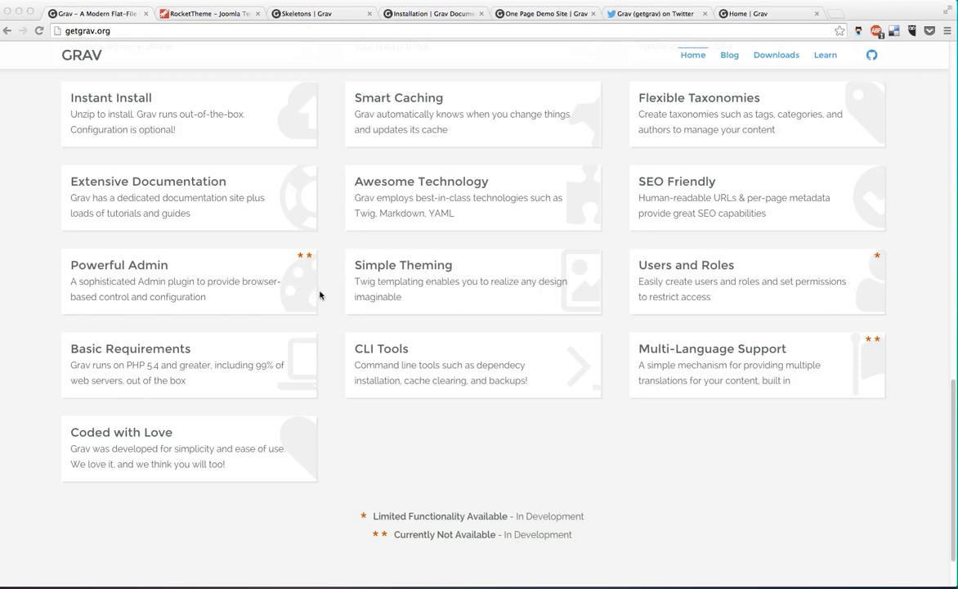
mouse_move(344, 297)
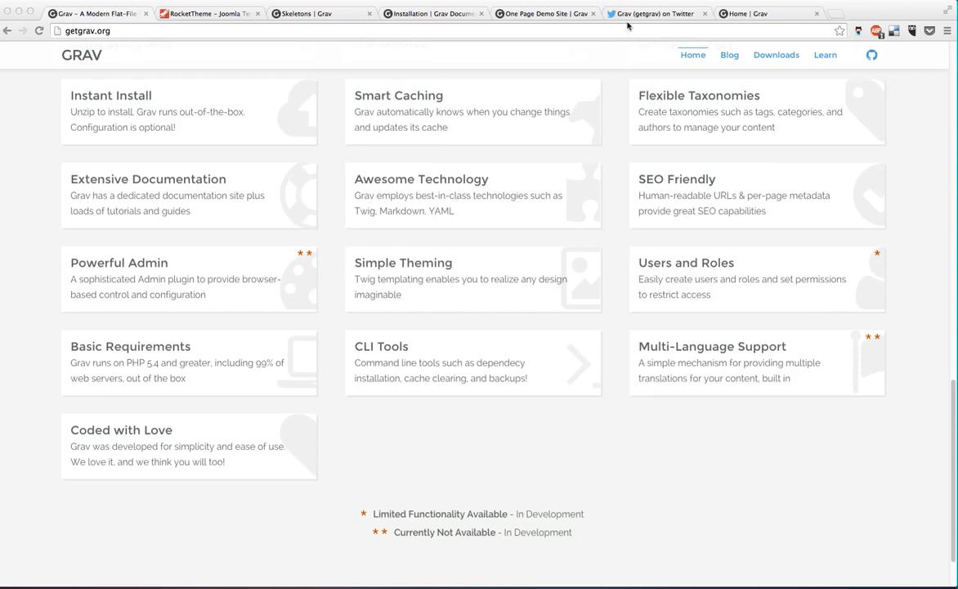
Bring up Grav's Twitter profile and scroll past the pinned tweet into retweets and plugin announcements.
click(655, 14)
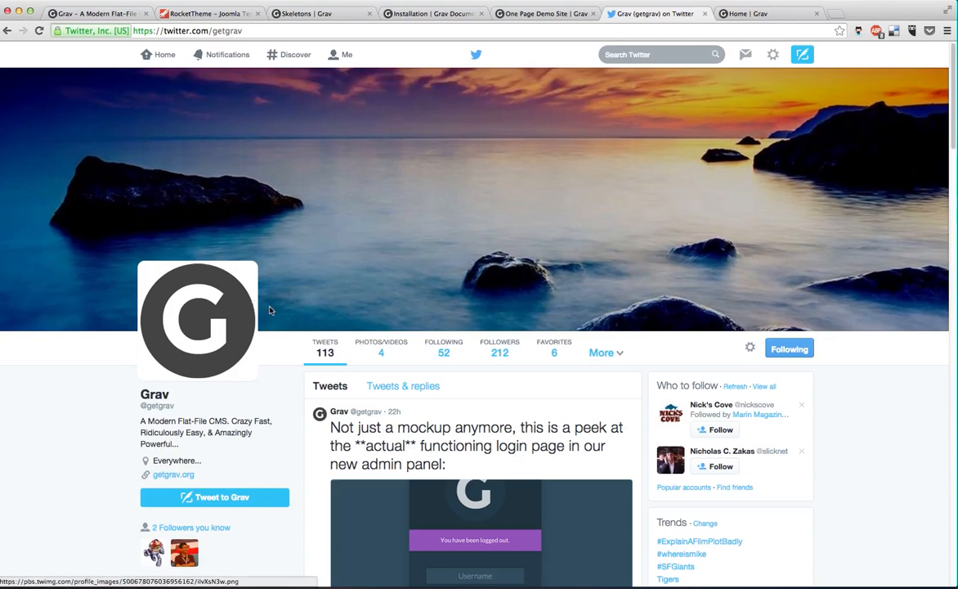
mouse_move(320, 369)
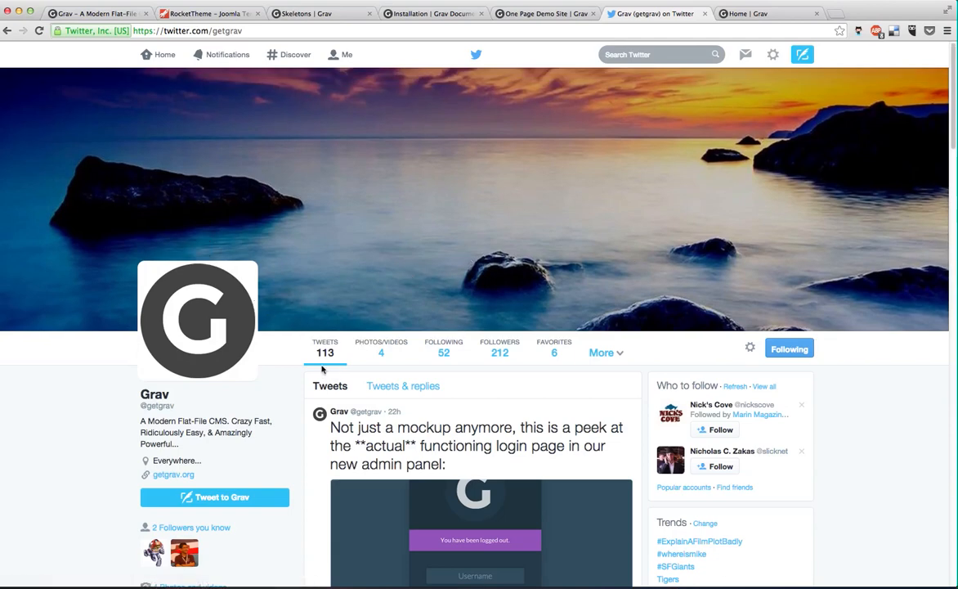
mouse_move(448, 371)
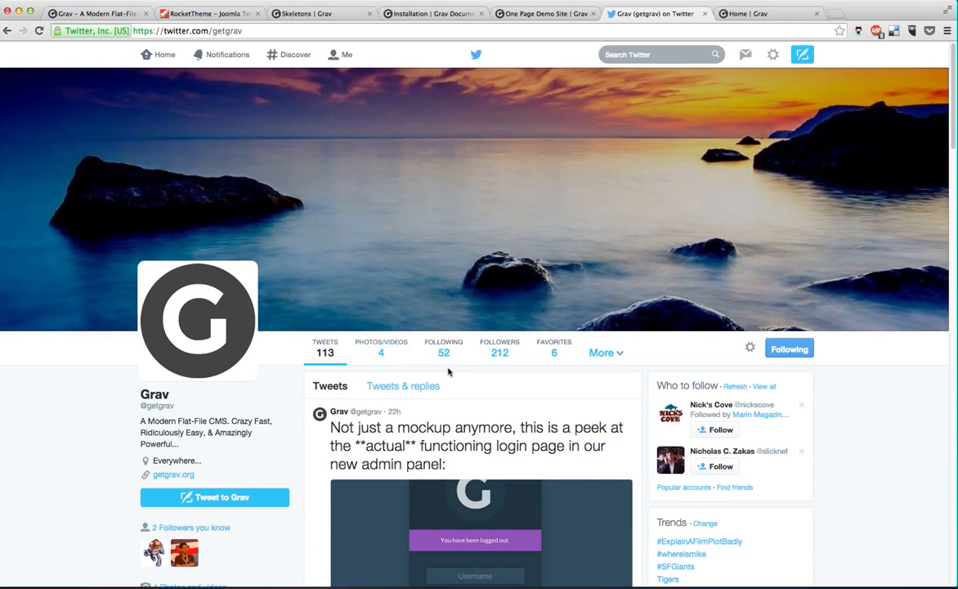
mouse_move(481, 390)
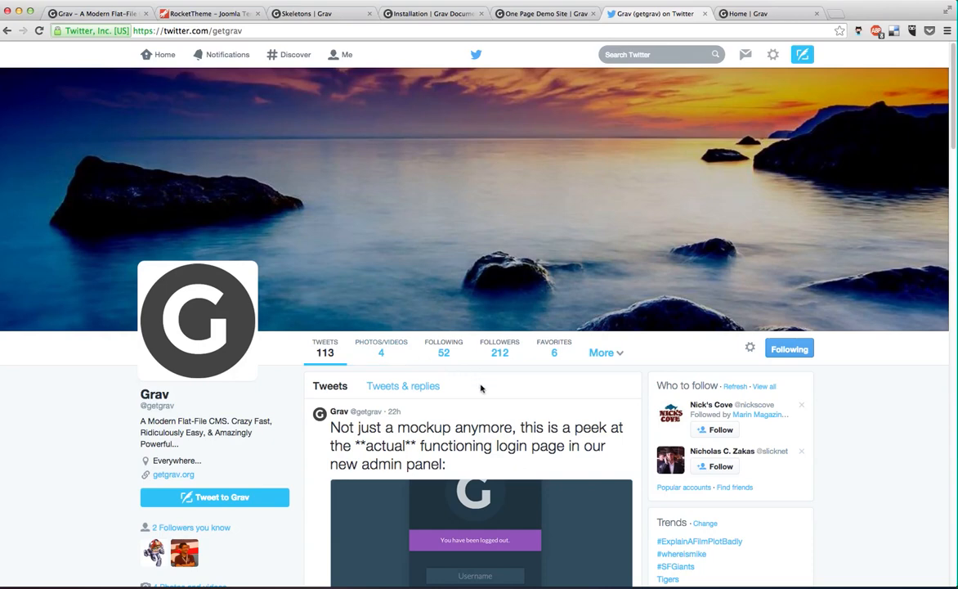
scroll(down, 3)
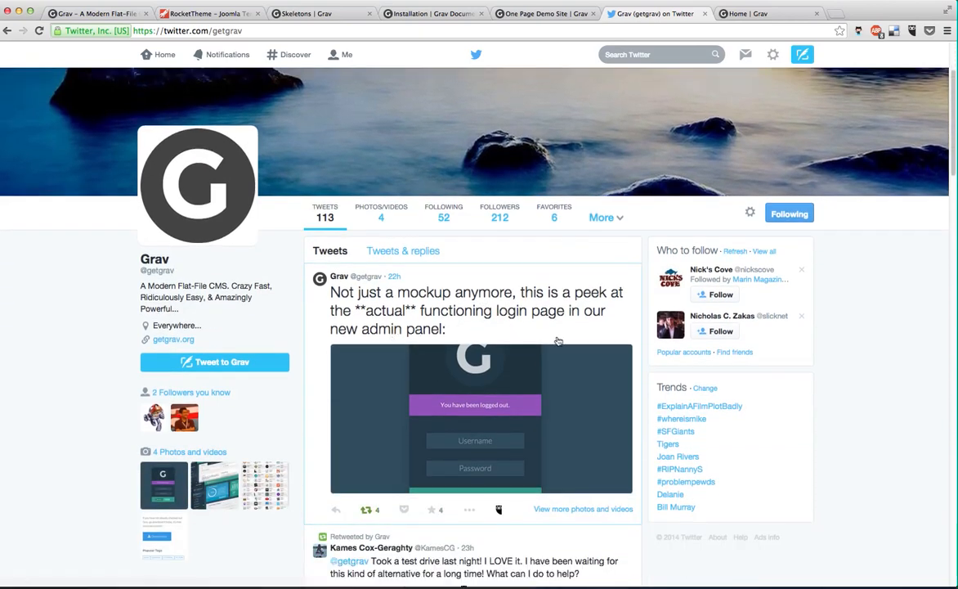
scroll(down, 3)
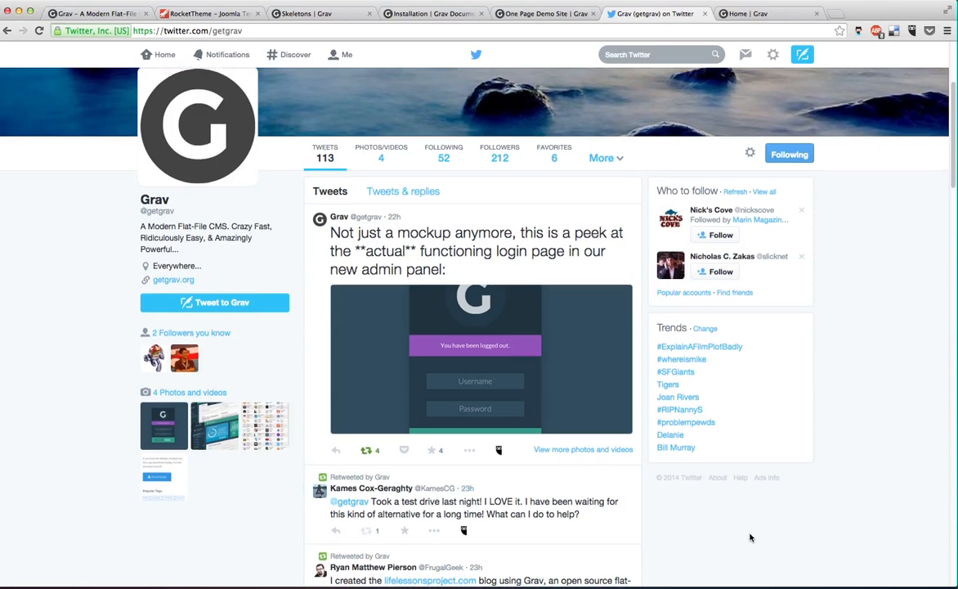
scroll(down, 3)
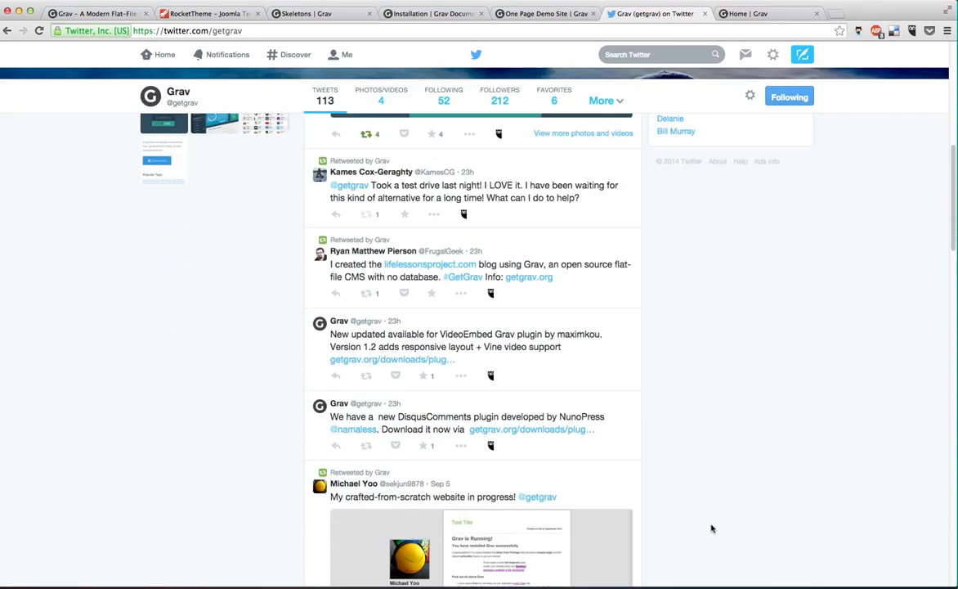
mouse_move(733, 530)
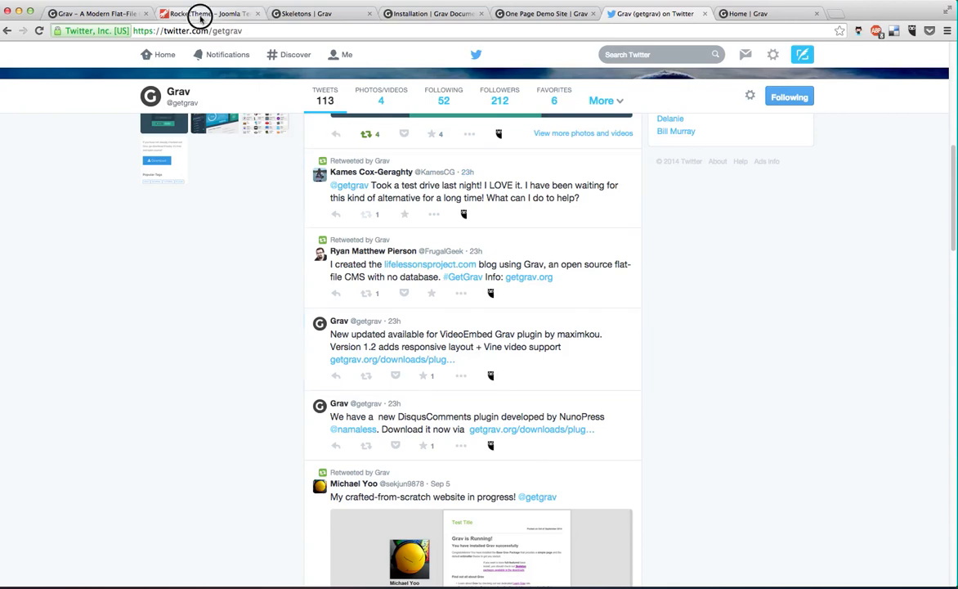
View the RocketTheme Joomla templates homepage, then the Grav downloads page.
click(206, 13)
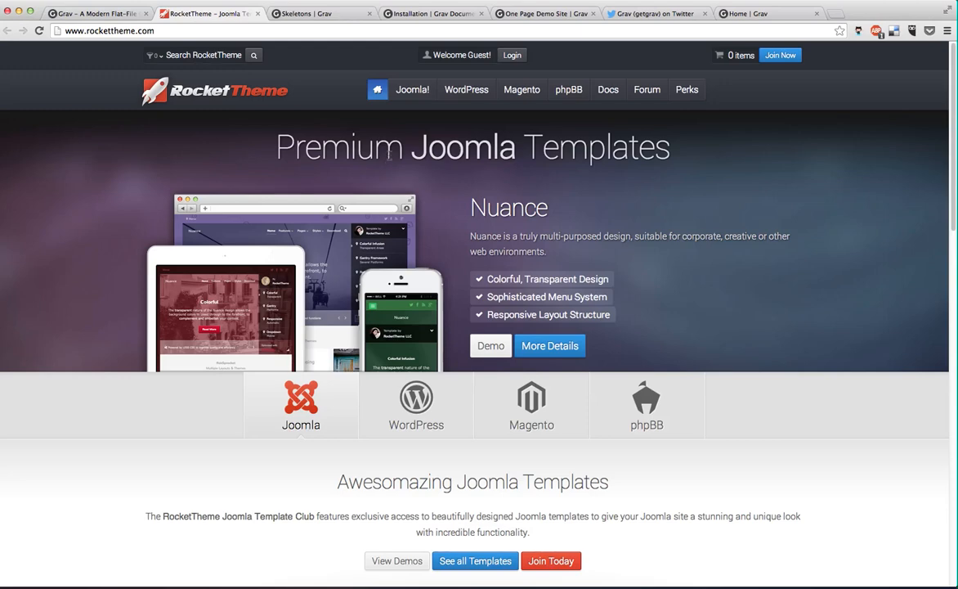
click(95, 13)
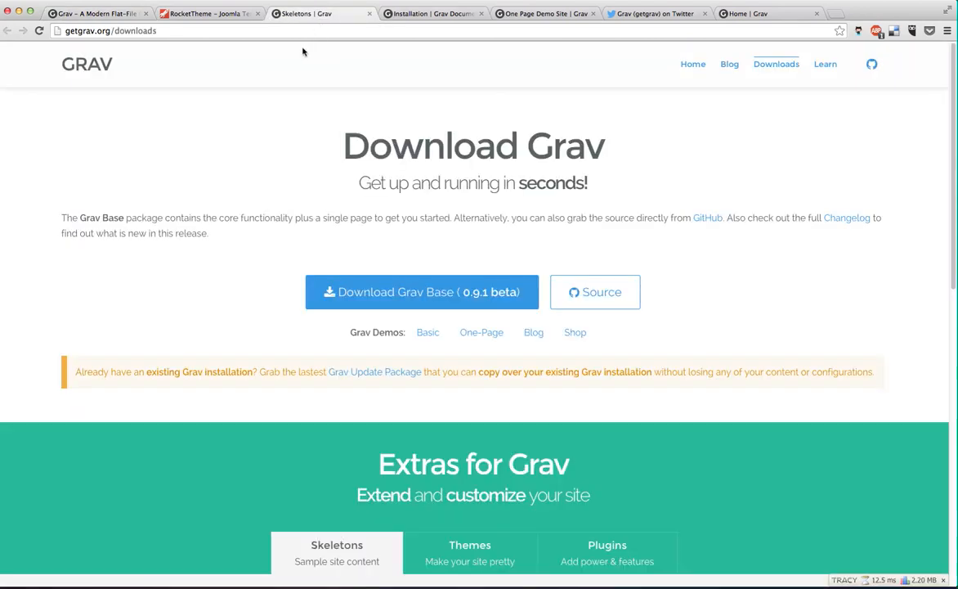
mouse_move(298, 121)
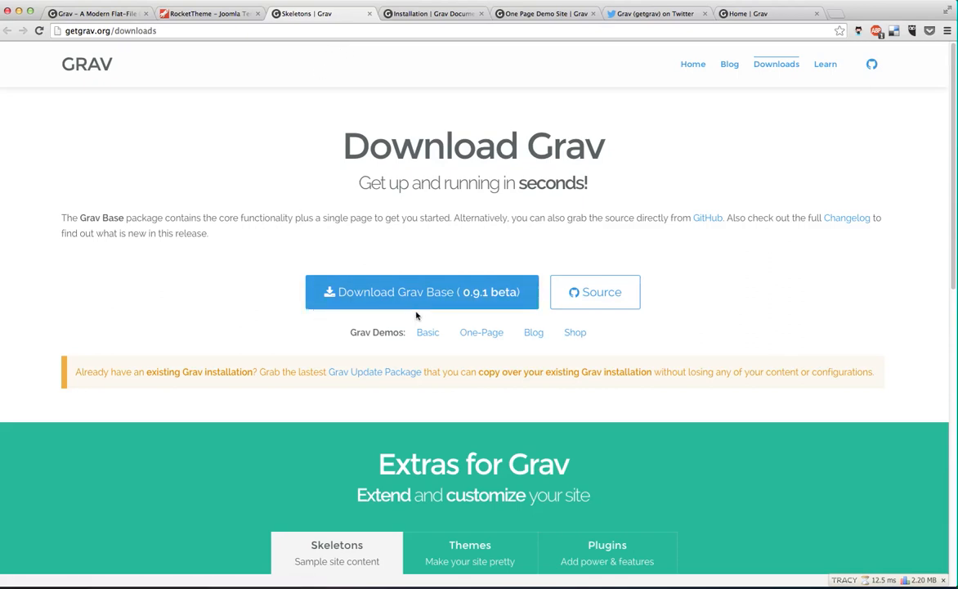
mouse_move(595, 291)
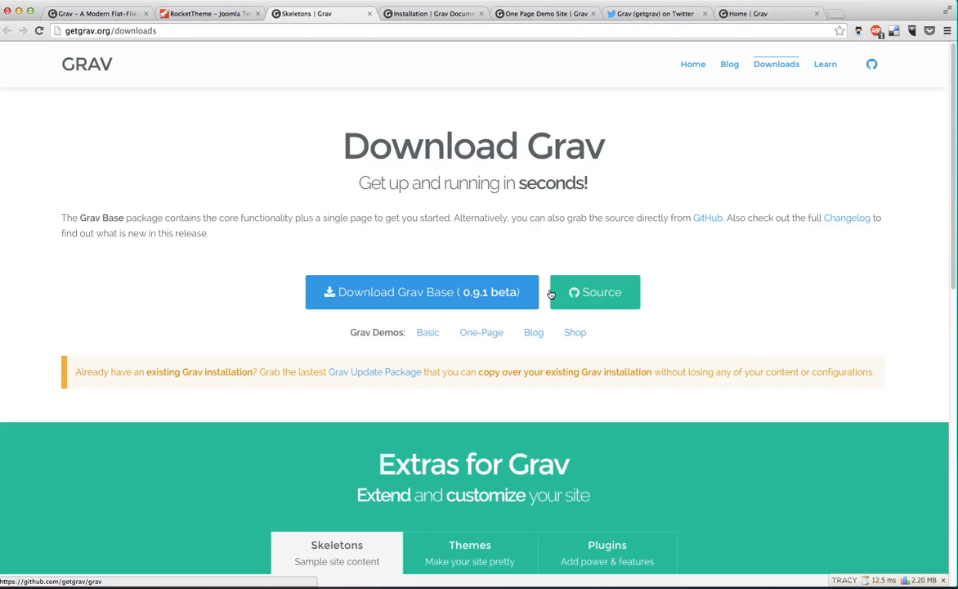
mouse_move(533, 404)
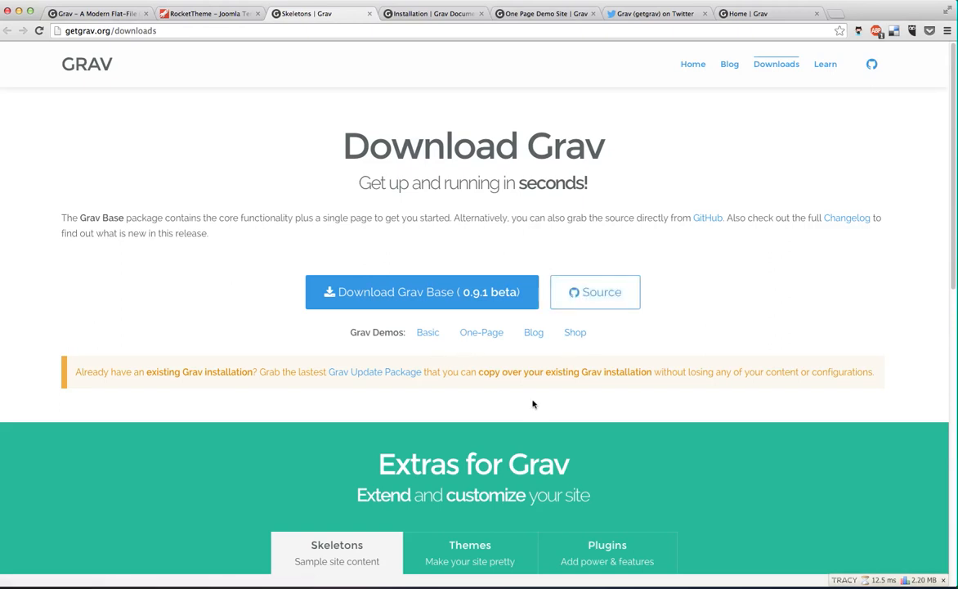
Scroll the Grav downloads page to the Extras section with Blog, One-Page and Shop skeletons.
scroll(down, 3)
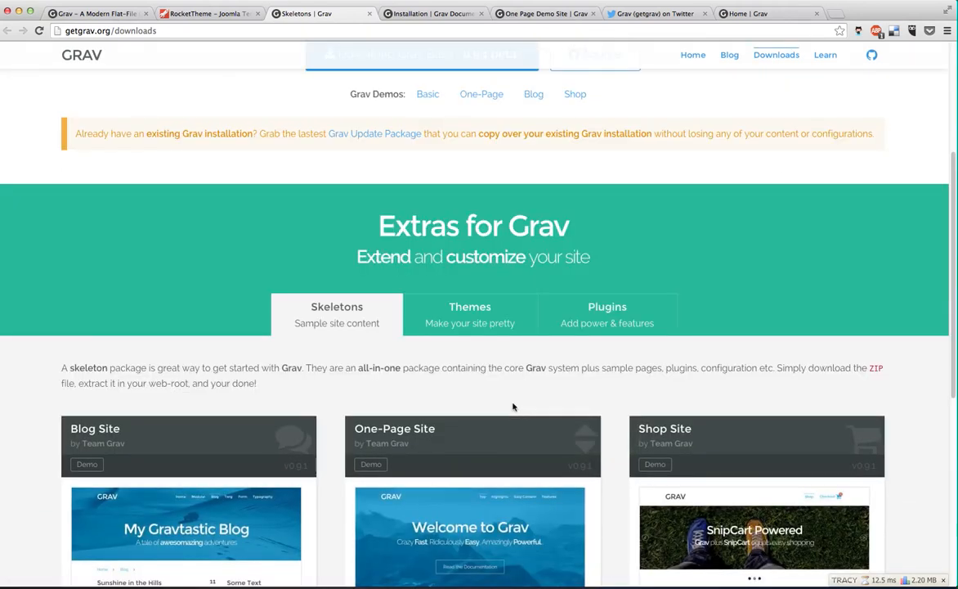
scroll(down, 3)
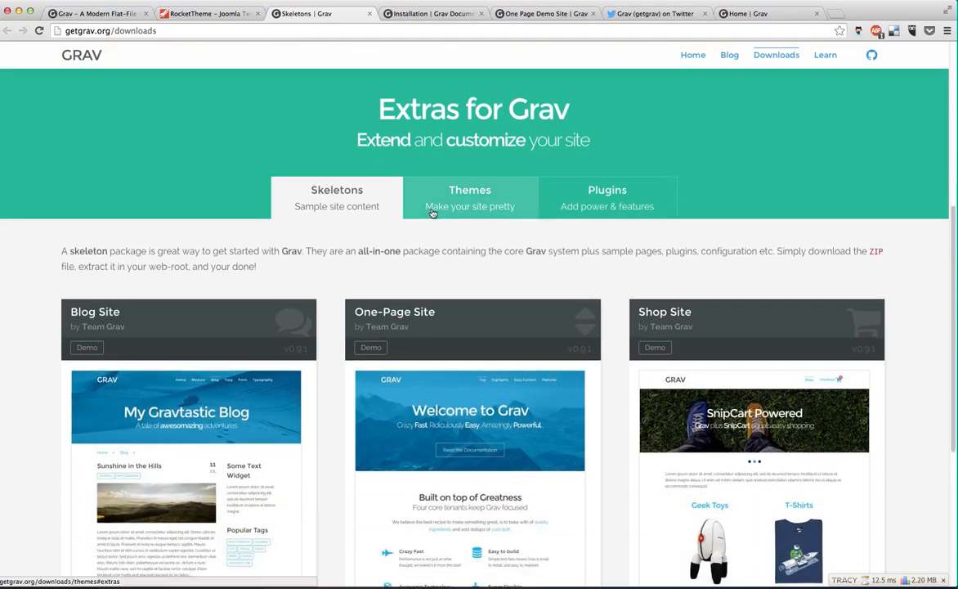
Show the Grav themes list (Afterburner2, Antimatter, Bootstrap) with their Download buttons.
click(469, 196)
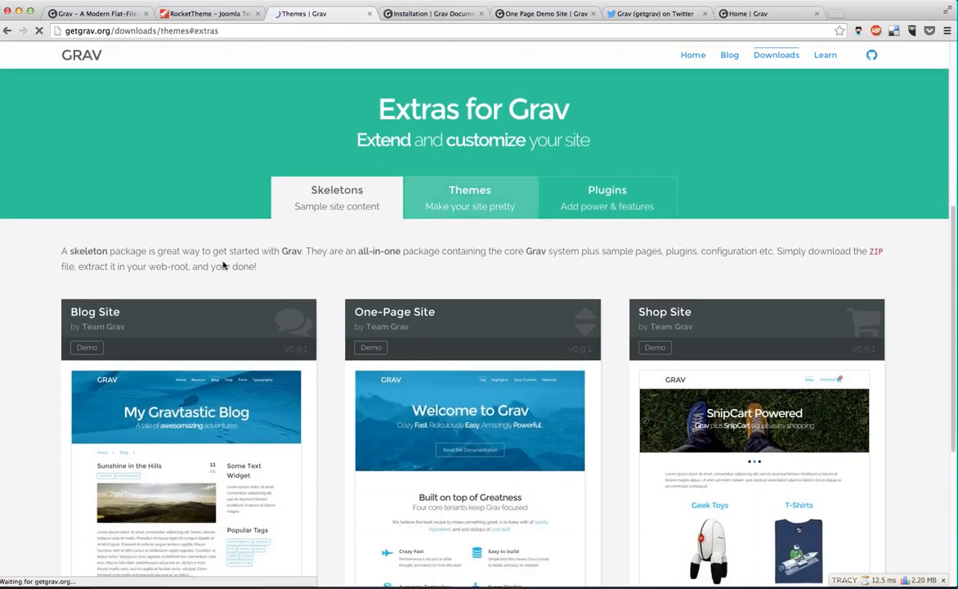
click(469, 196)
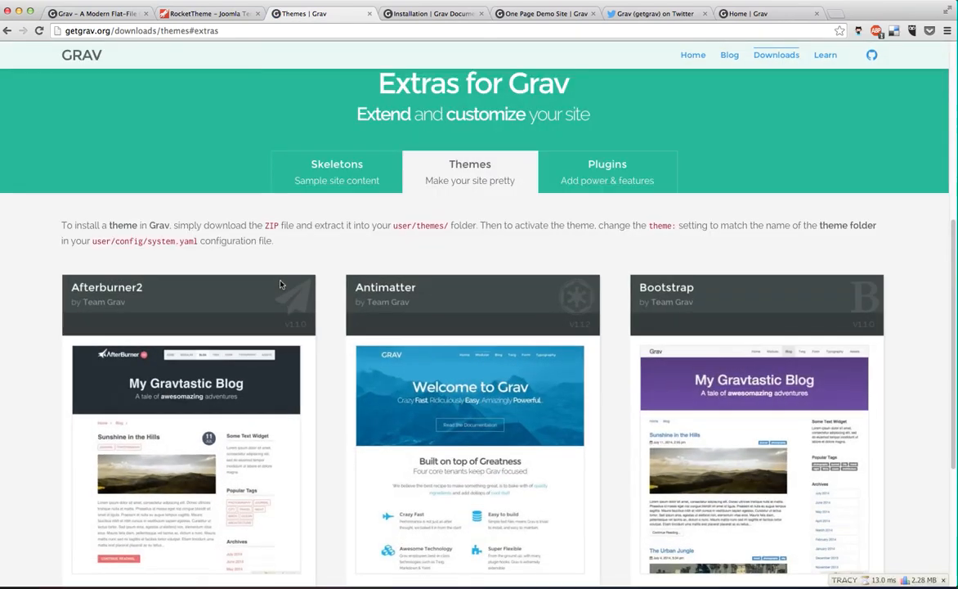
scroll(down, 3)
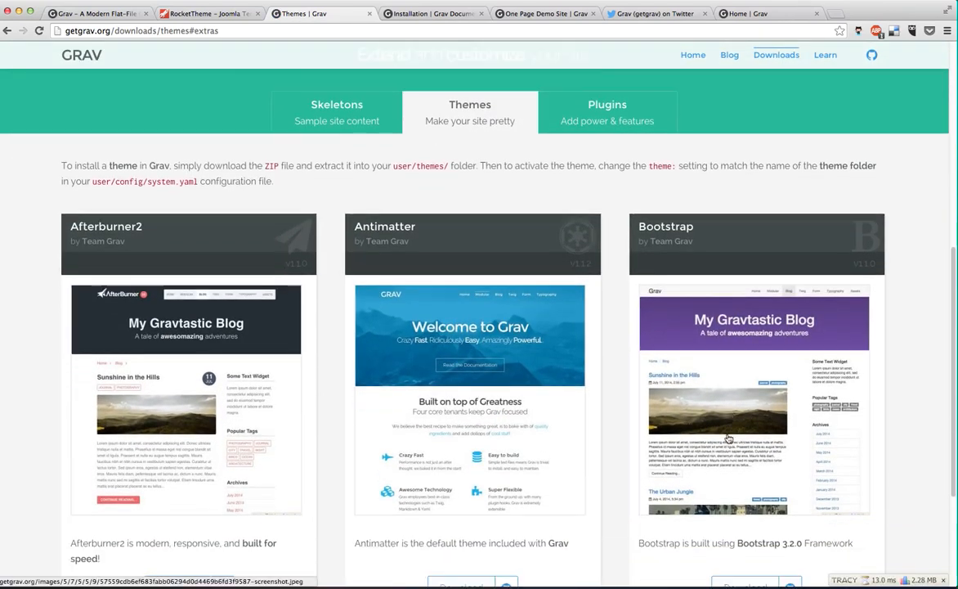
scroll(down, 3)
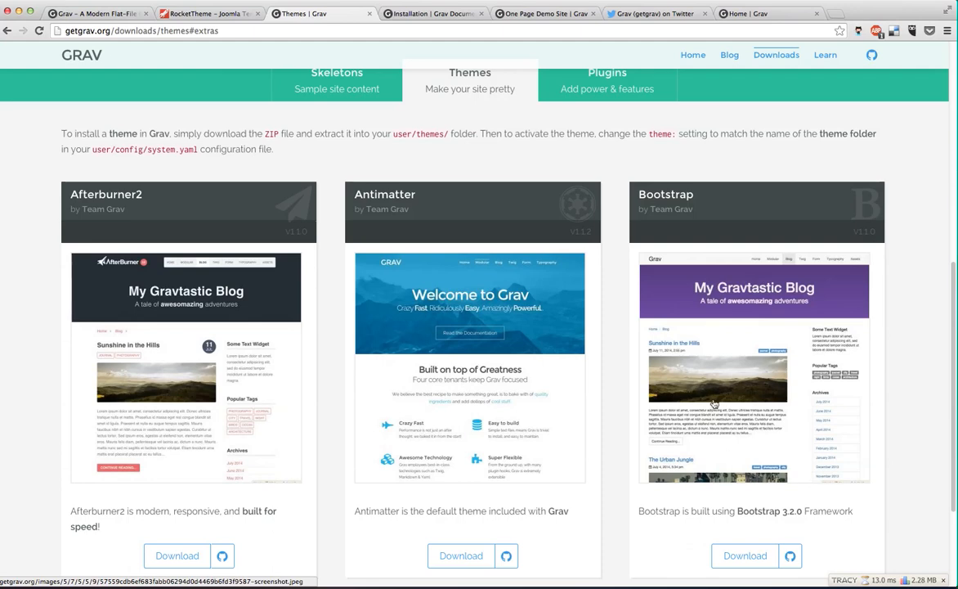
scroll(up, 3)
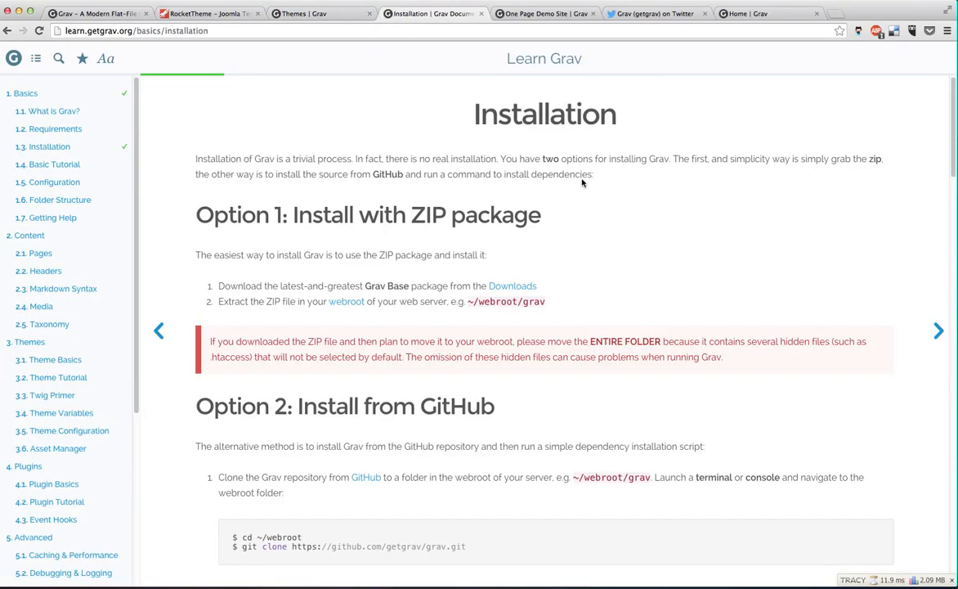
mouse_move(720, 223)
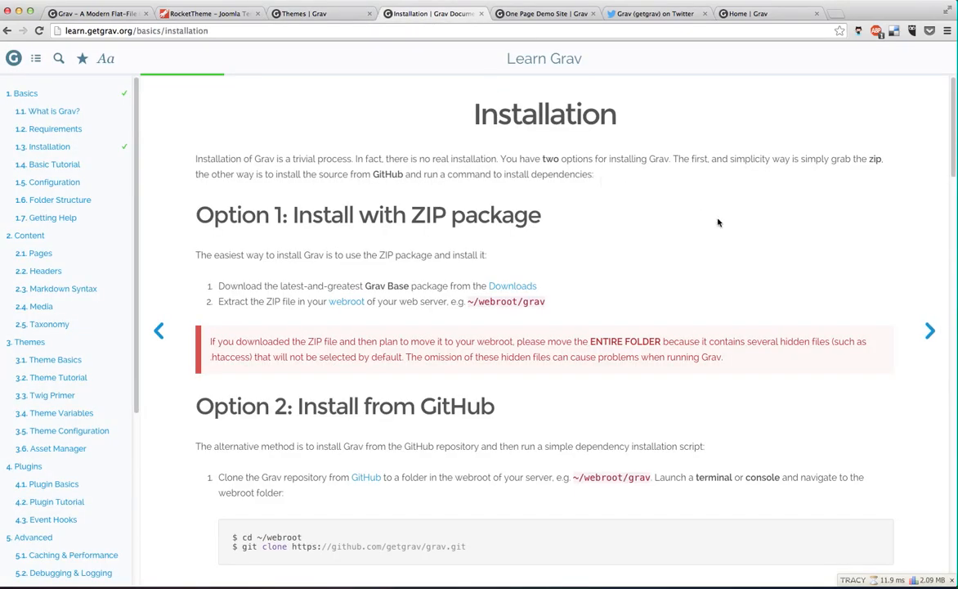
Scroll the installation guide past both install options to the Webserver and PHP built-in server section.
scroll(down, 3)
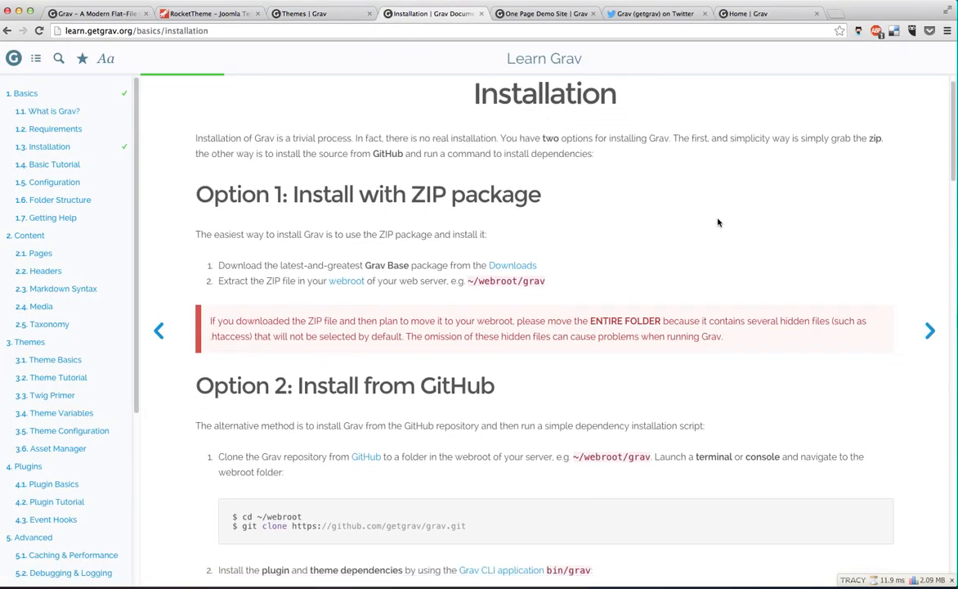
scroll(down, 3)
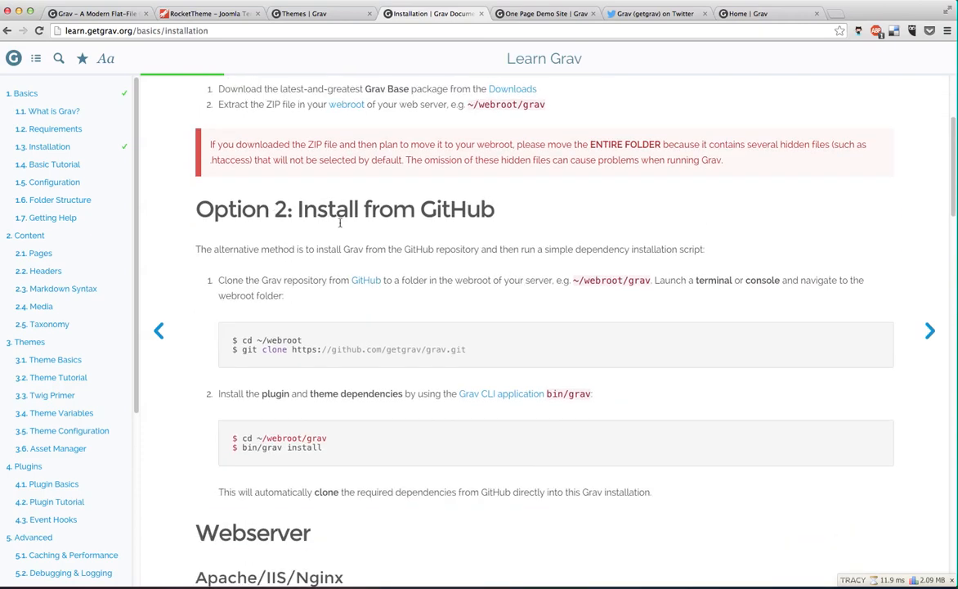
scroll(down, 3)
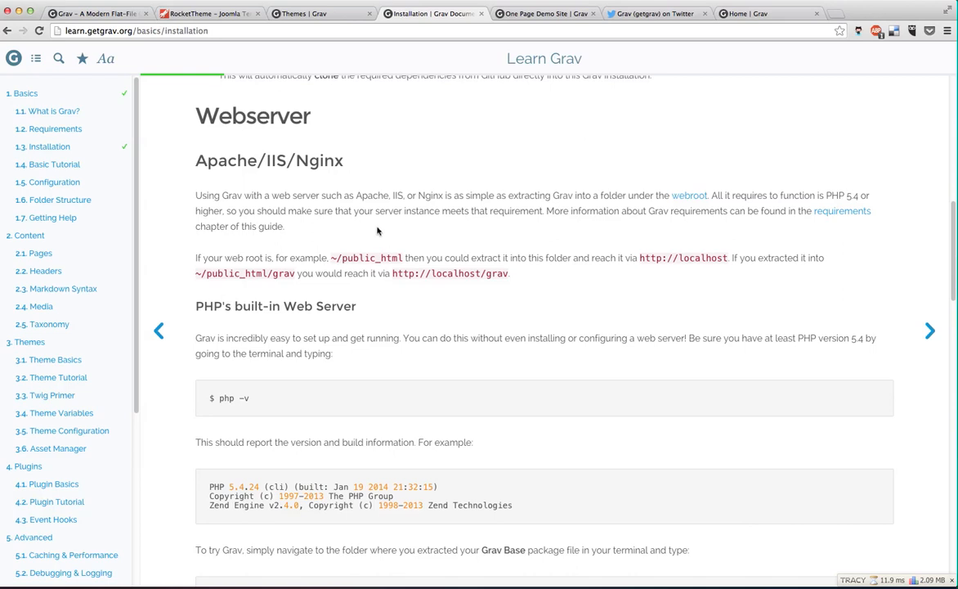
scroll(down, 3)
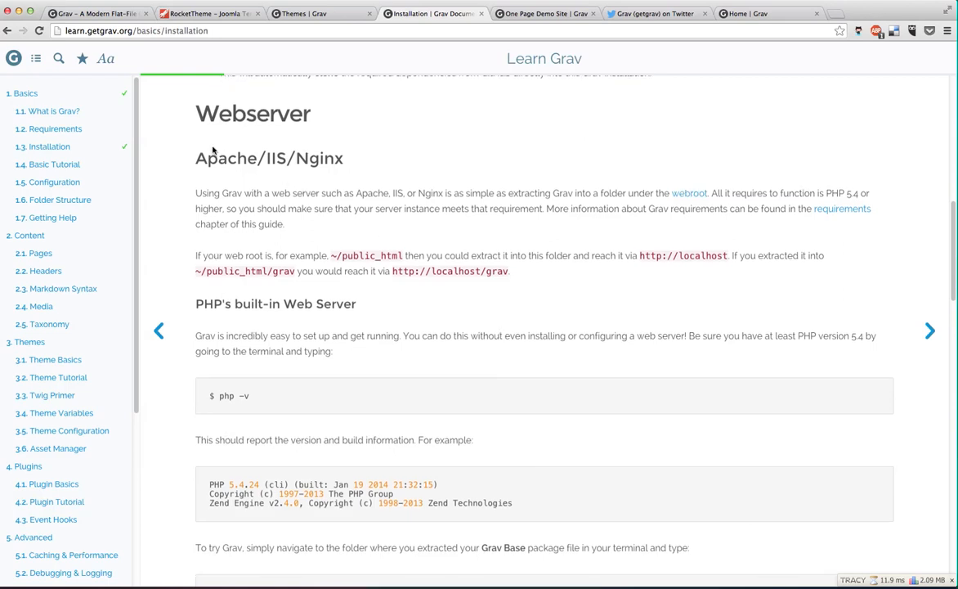
mouse_move(562, 169)
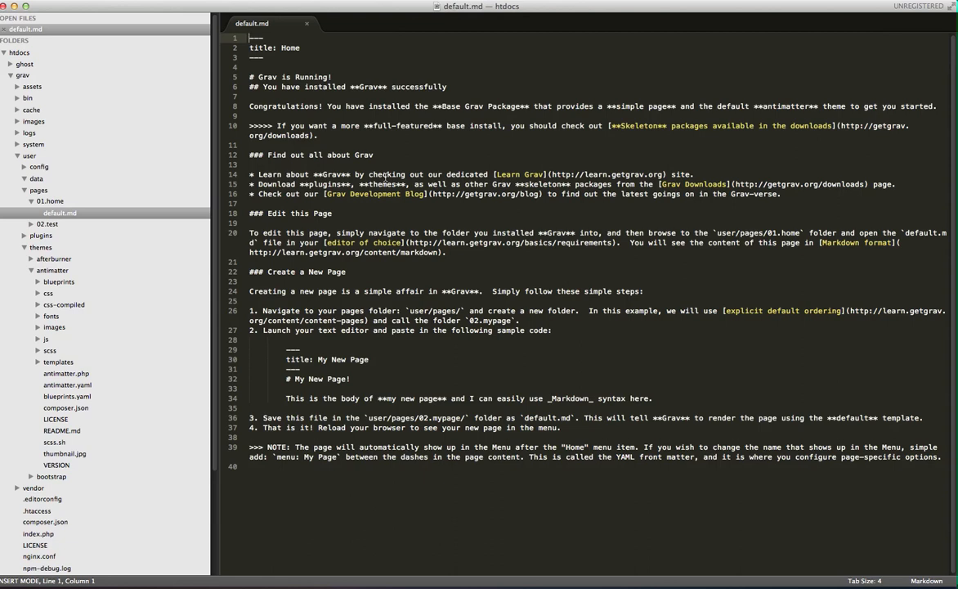
mouse_move(396, 219)
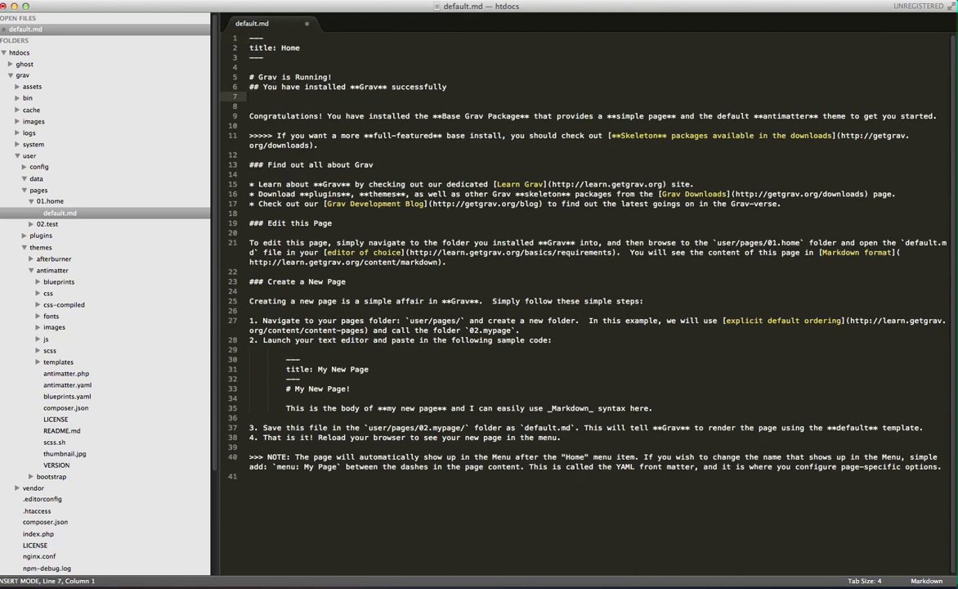
Add the line '### This is my third heading' below the successful-install heading in default.md.
text(###)
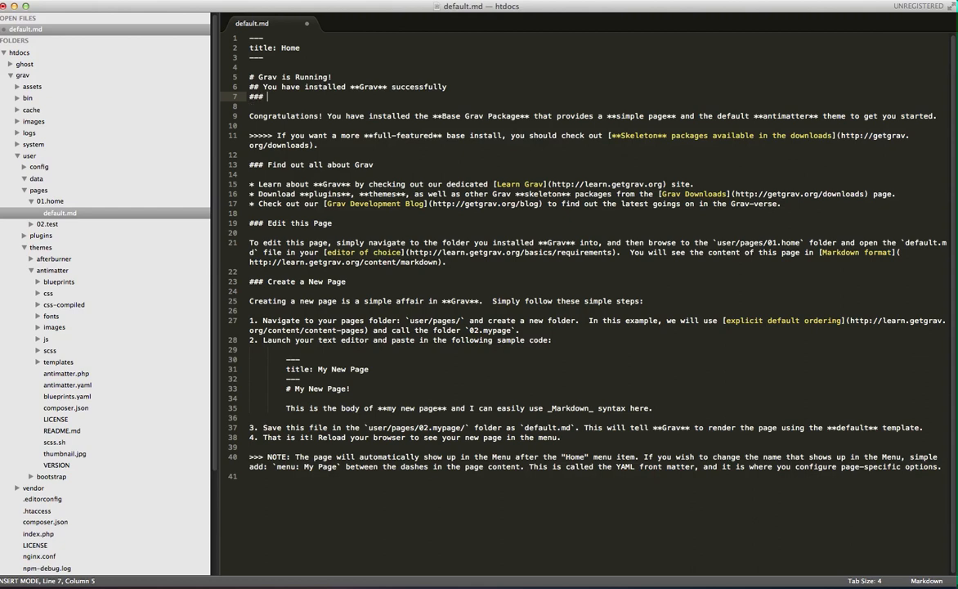
text(This is my third)
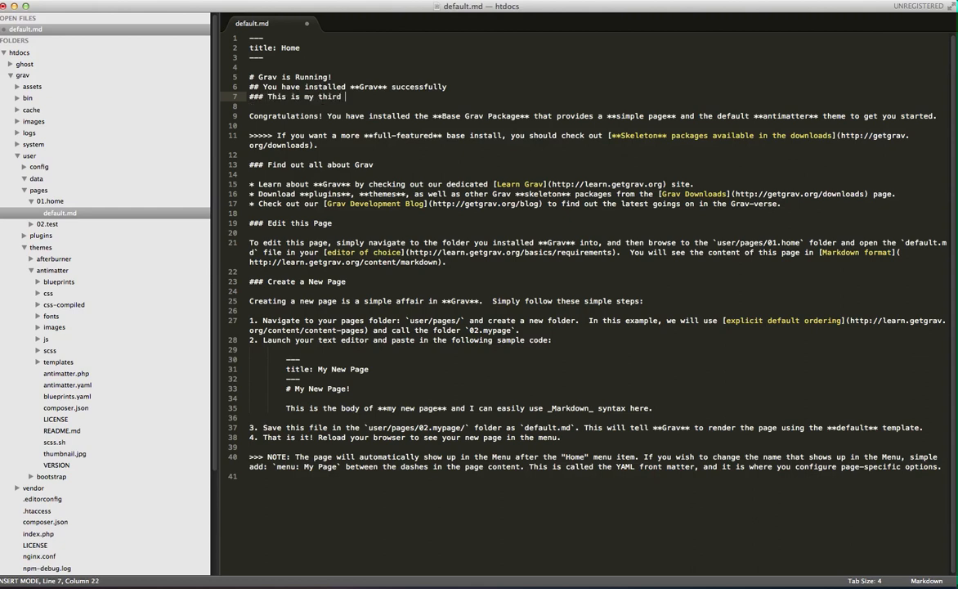
text(heading)
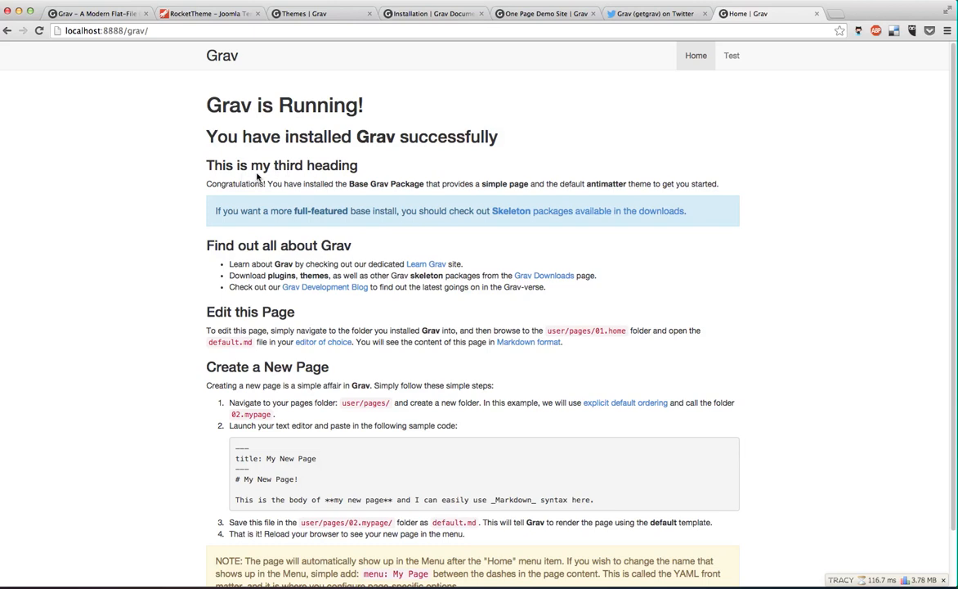
mouse_move(258, 174)
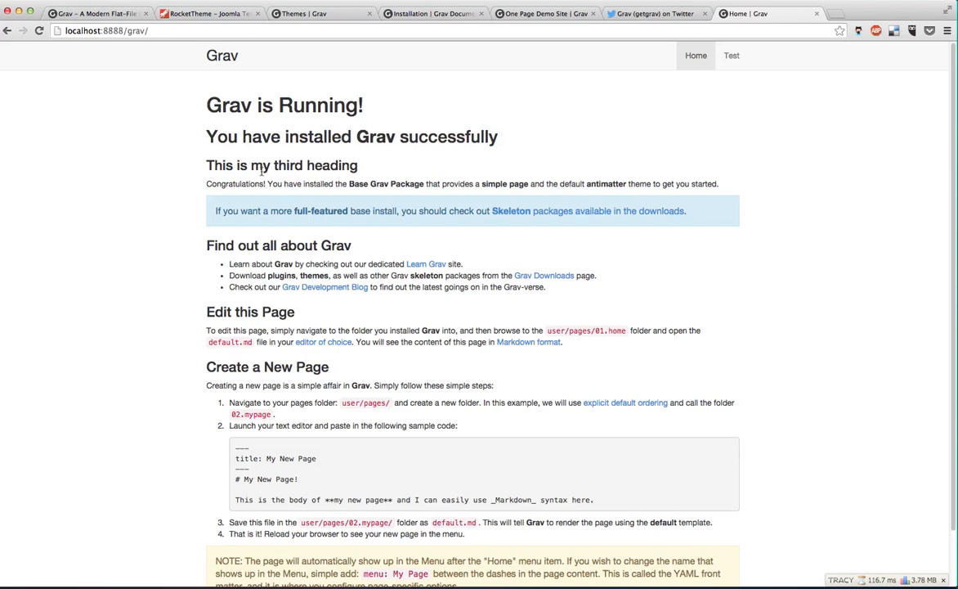
View the local Grav home page showing the new third heading, then switch to the getgrav.org tab.
scroll(down, 3)
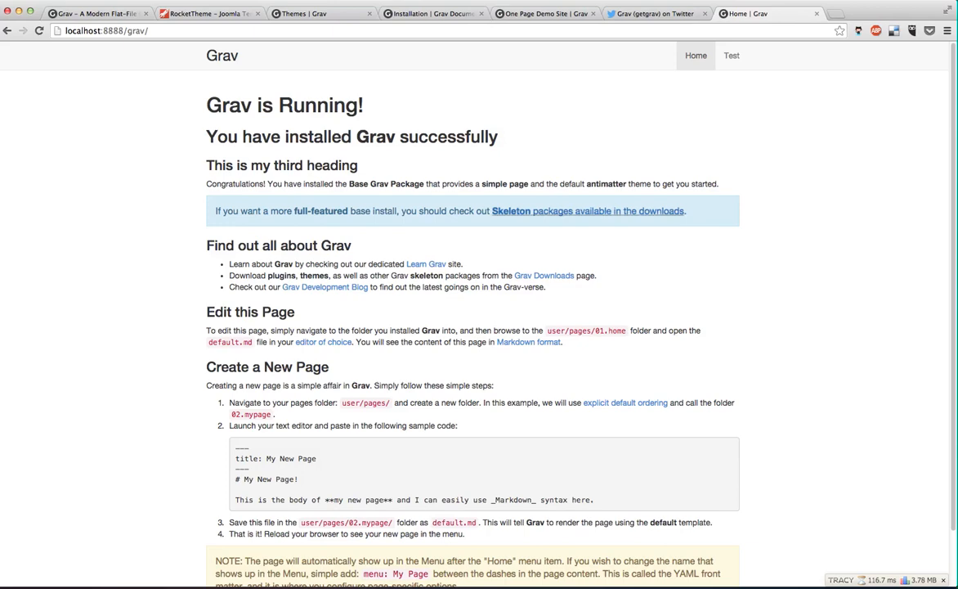
click(95, 13)
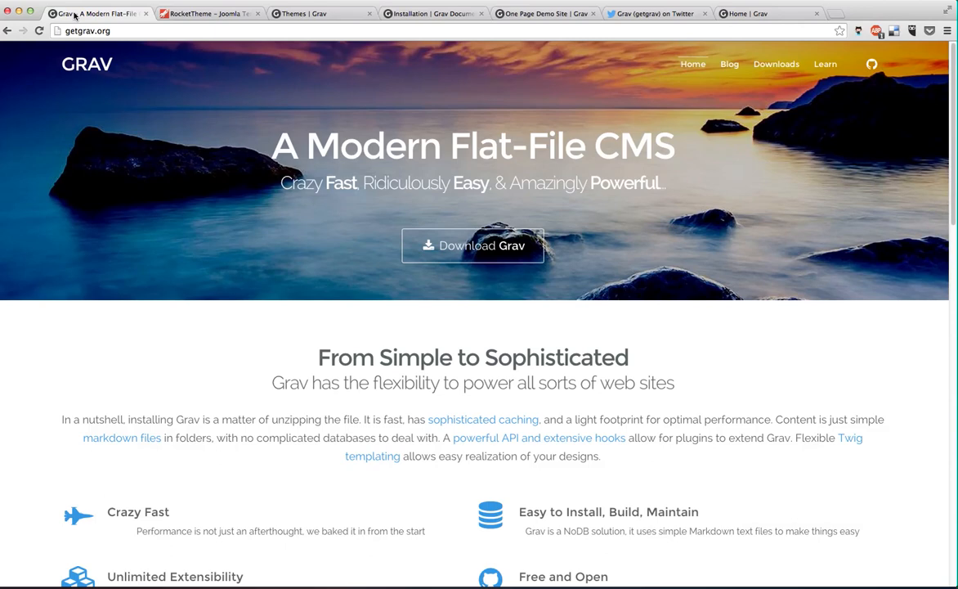
mouse_move(78, 85)
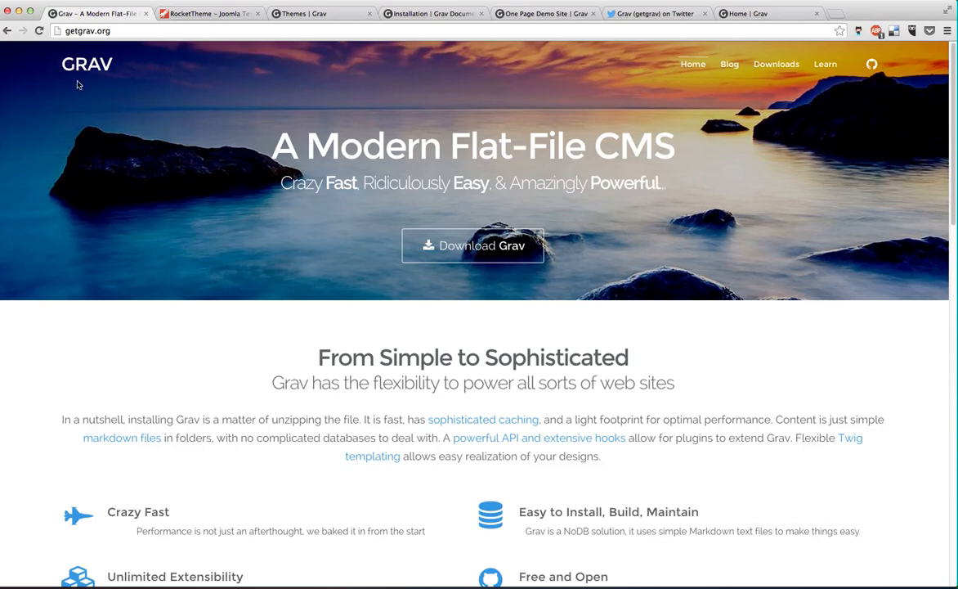